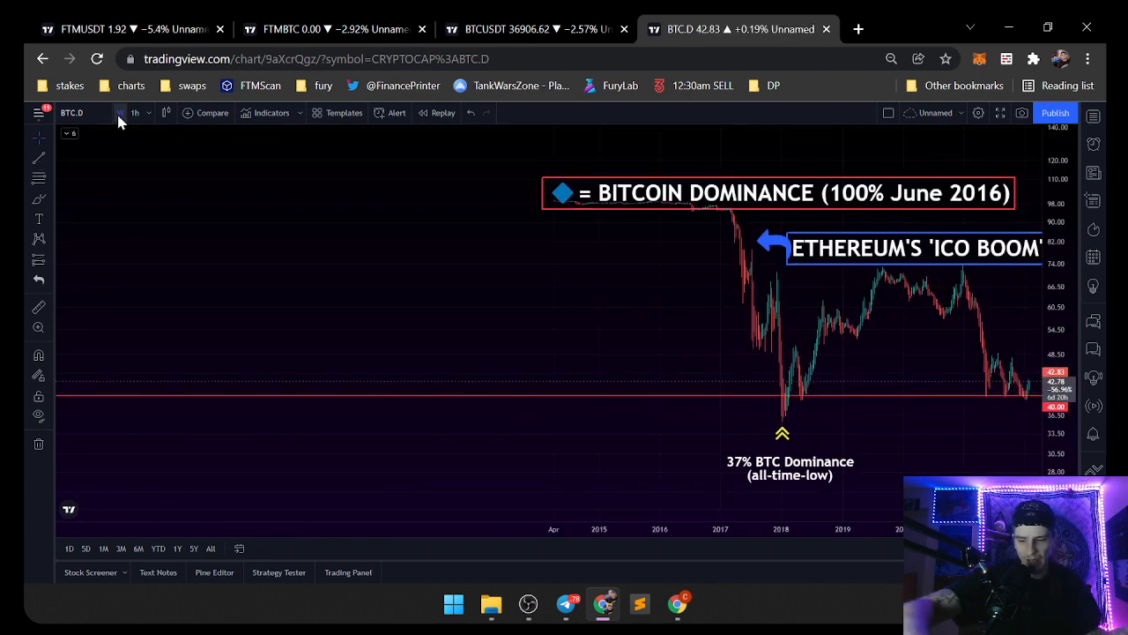
Go full screen and bring up the FTM/USDT chart tab.
key(f11)
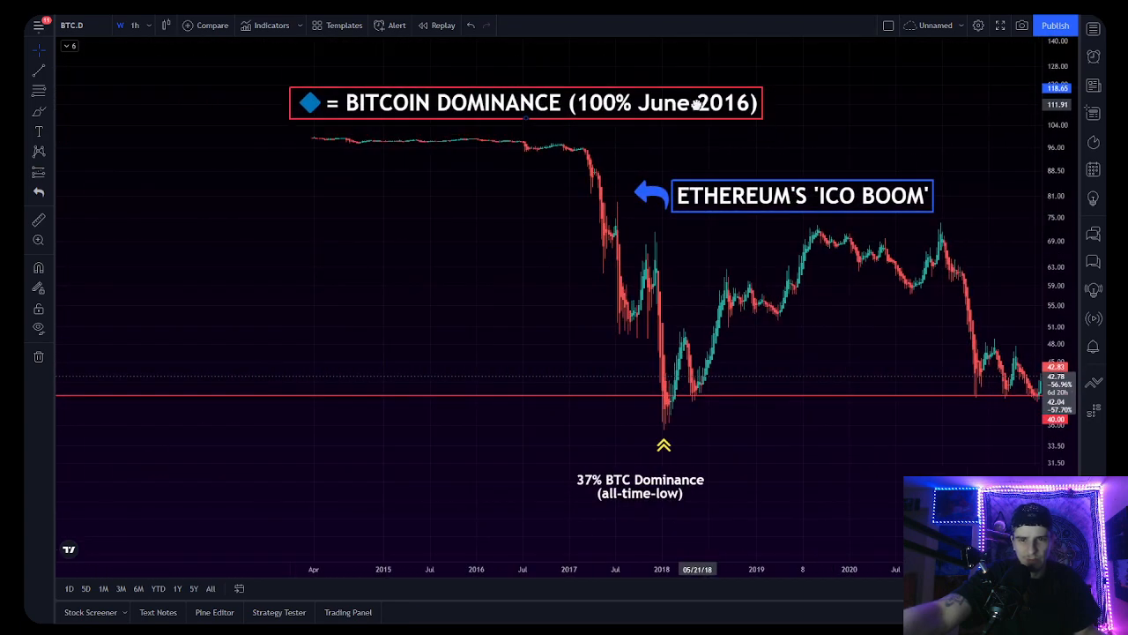
click(526, 103)
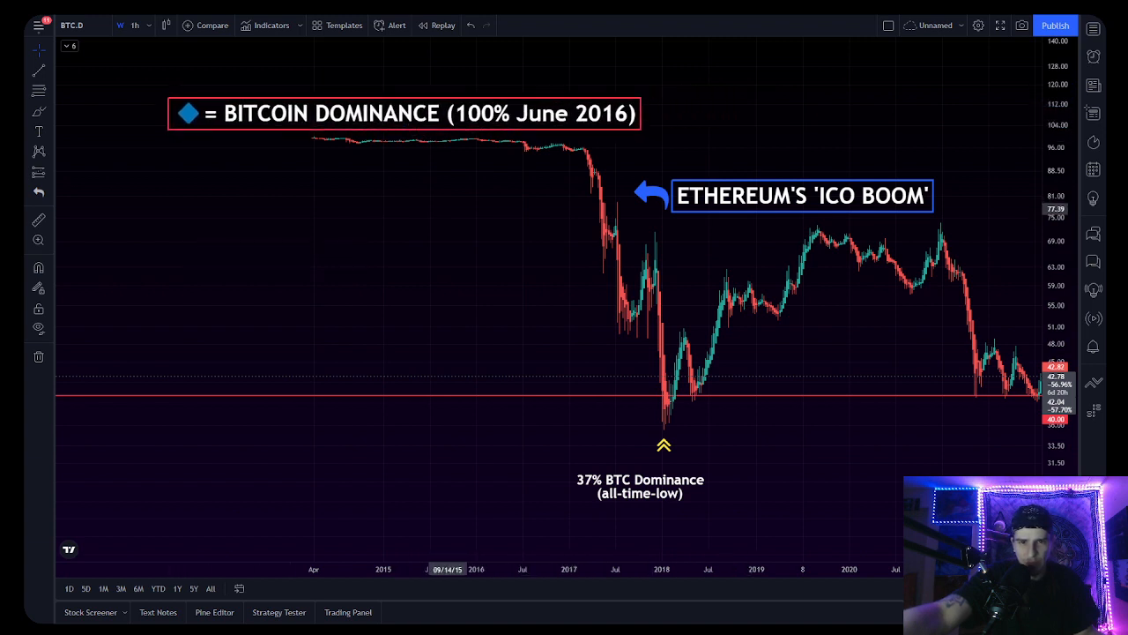
click(802, 194)
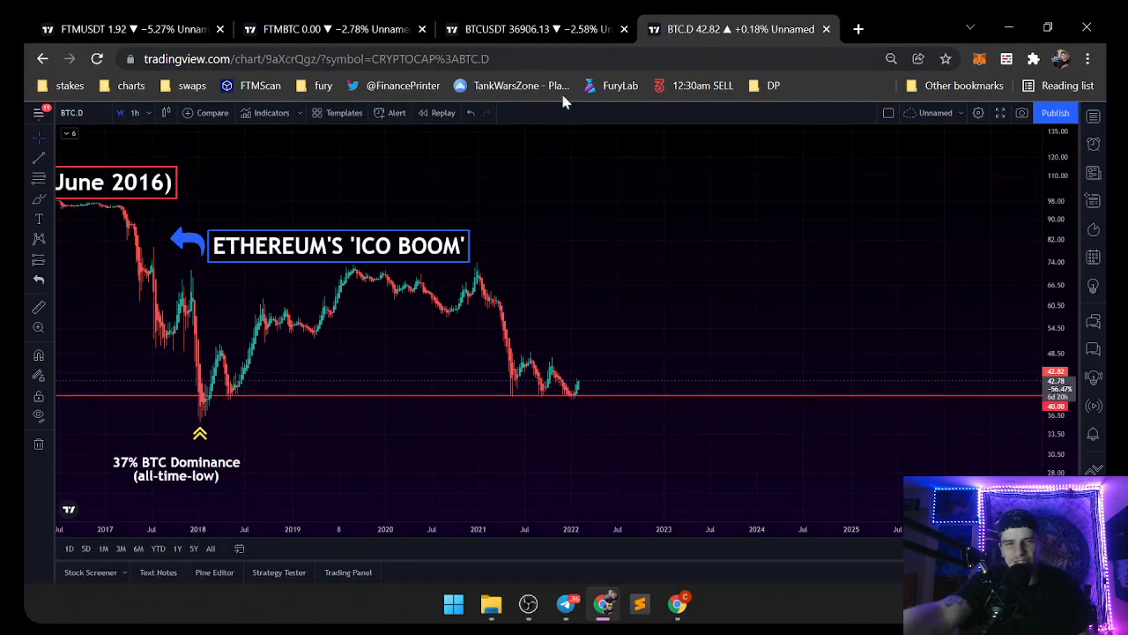
click(529, 28)
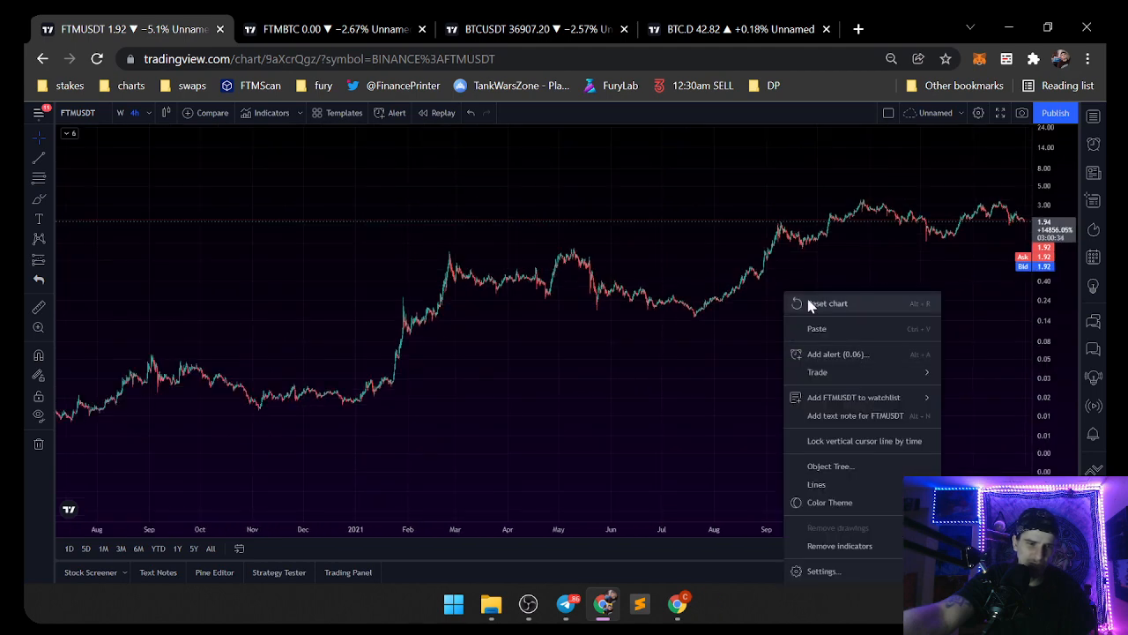
Reset the chart view and show the Nadaraya-Watson Estimator over recent candles, then move to FTM/BTC.
click(827, 303)
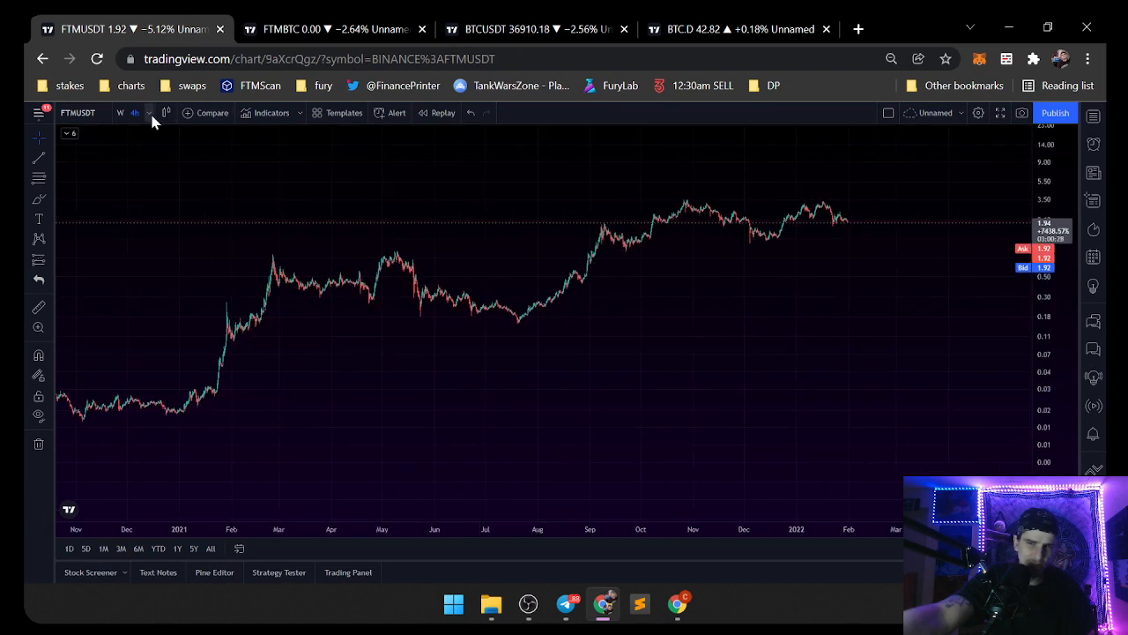
click(39, 137)
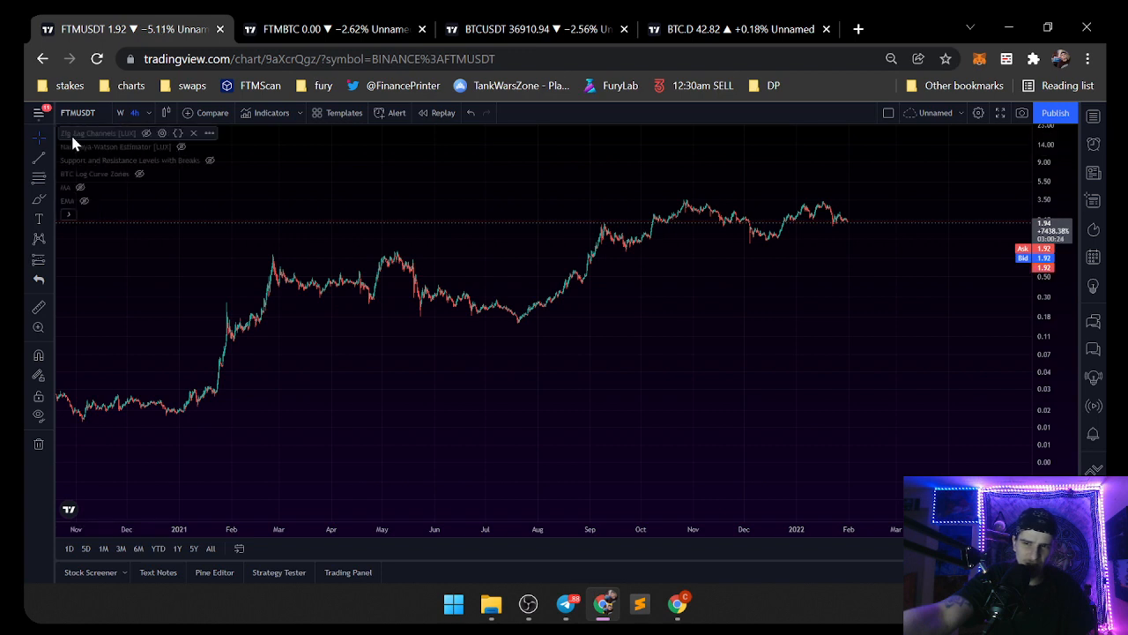
mouse_move(175, 147)
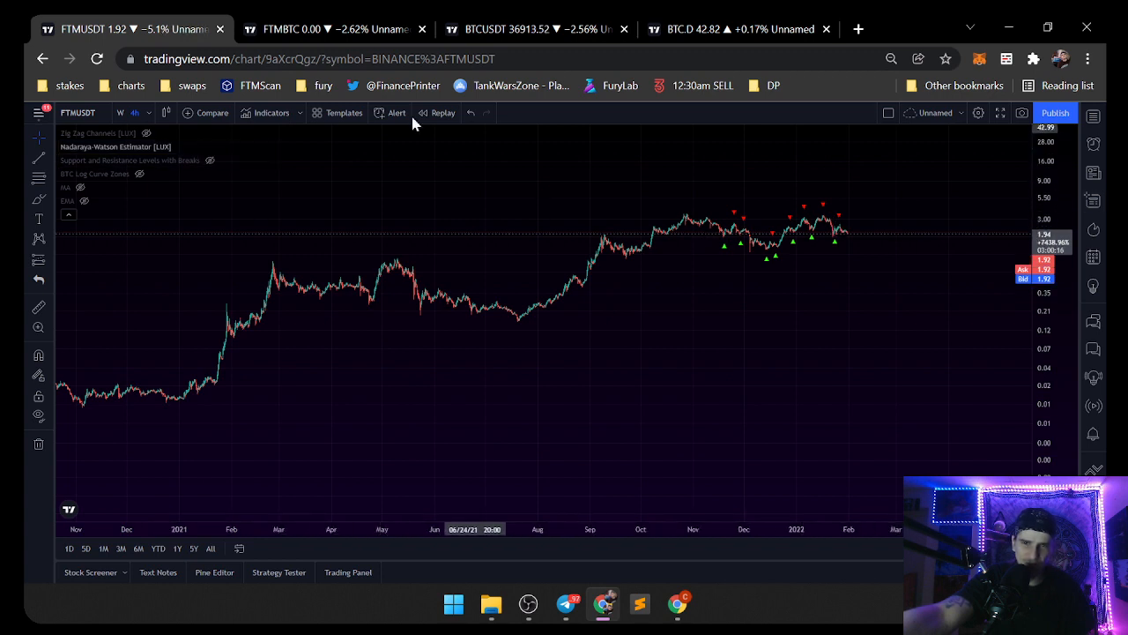
click(335, 28)
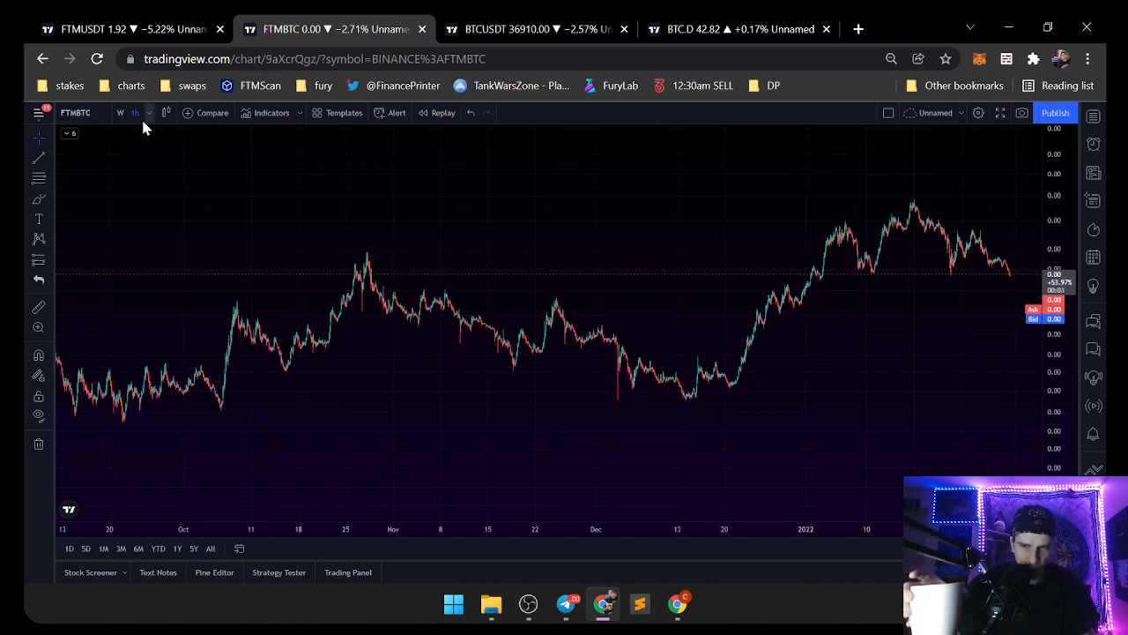
Switch the FTM/BTC chart to the 1-week interval.
click(134, 113)
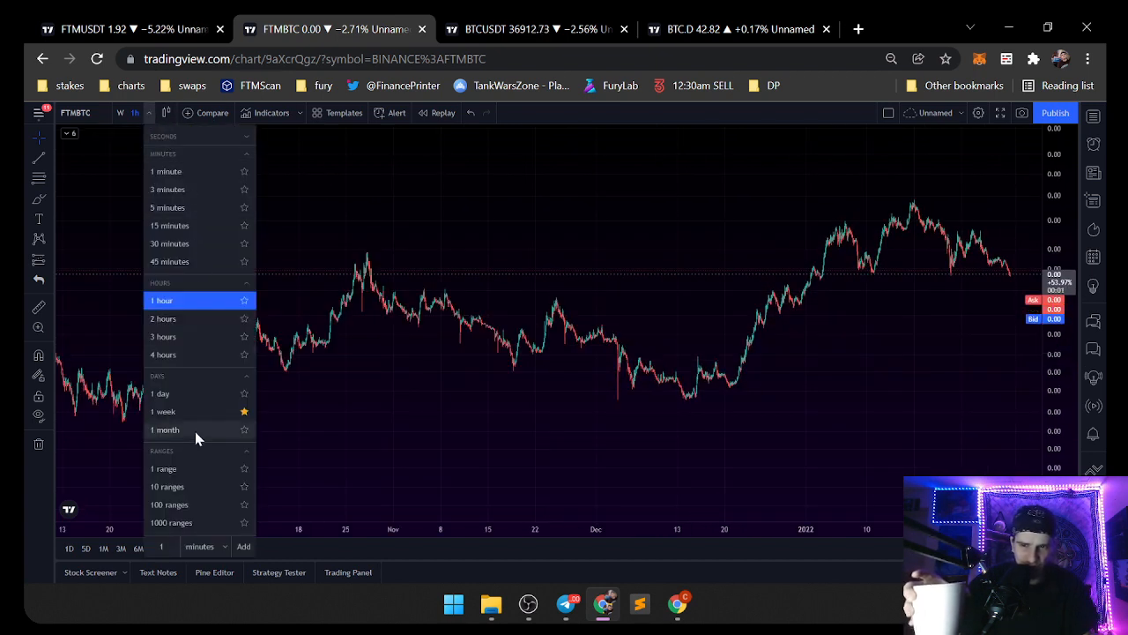
click(159, 393)
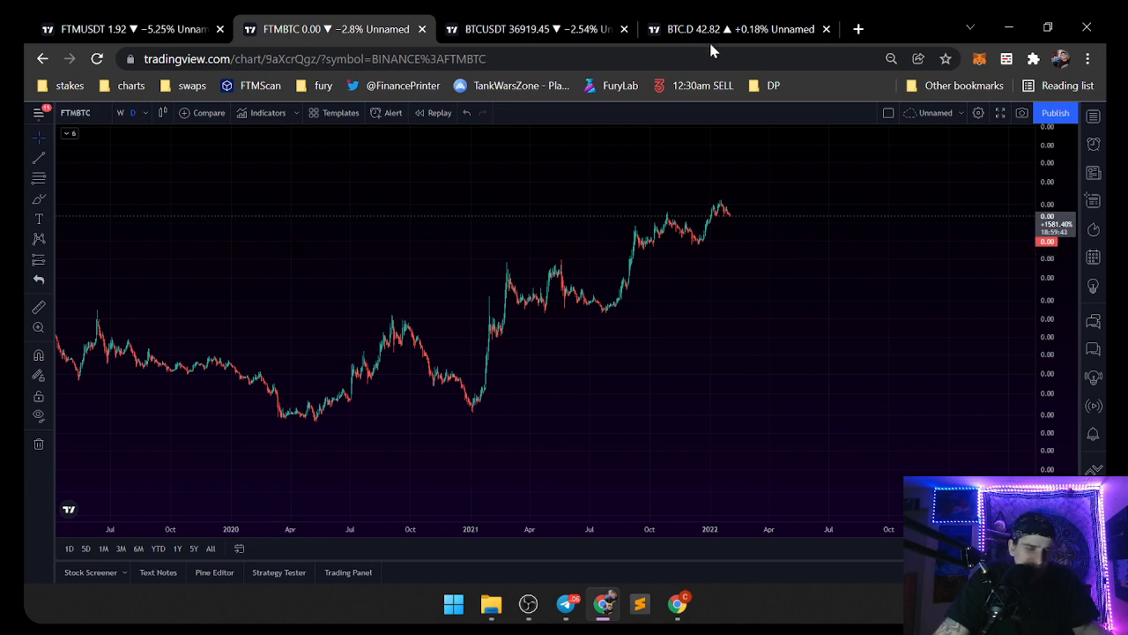
Compare the BTC/USDT, FTM/USDT and Bitcoin dominance charts, returning to FTM/USDT.
click(529, 28)
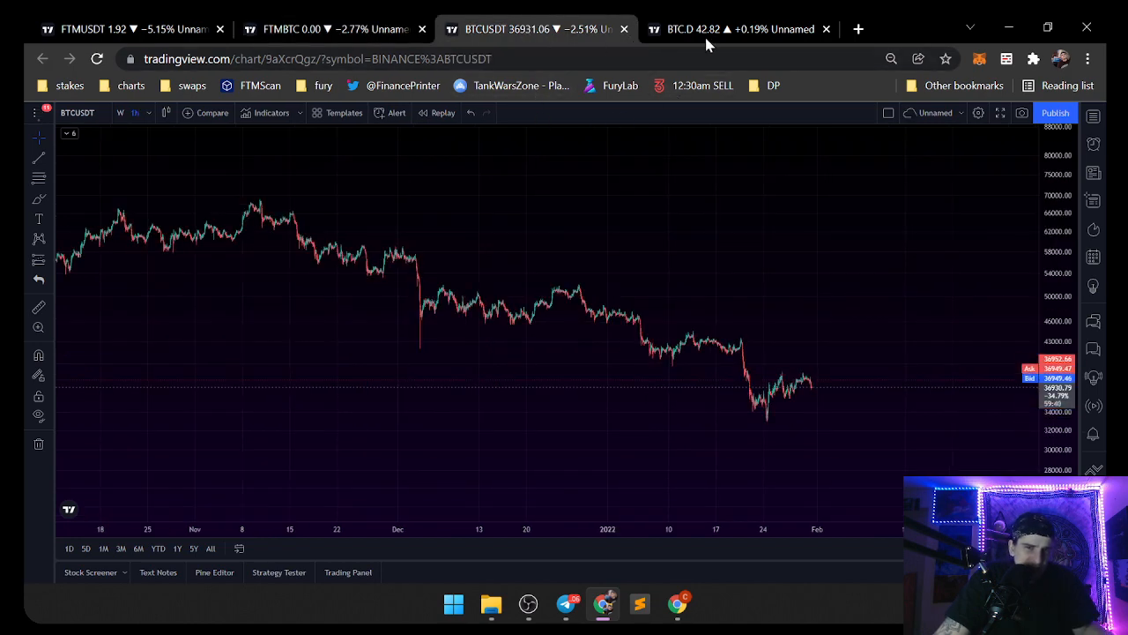
click(123, 28)
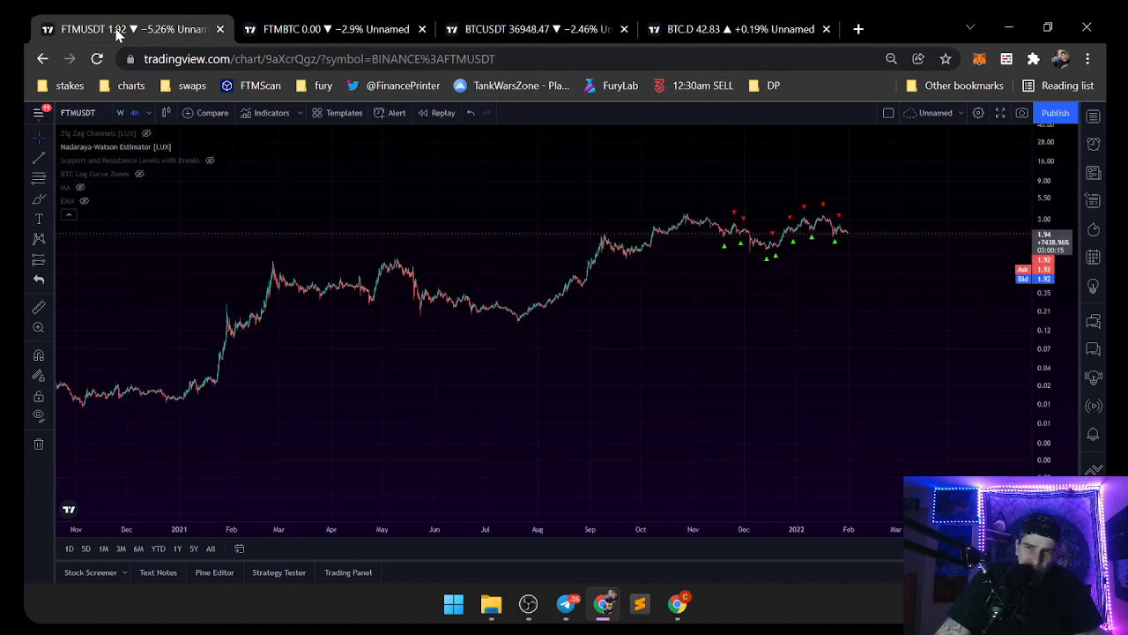
click(739, 28)
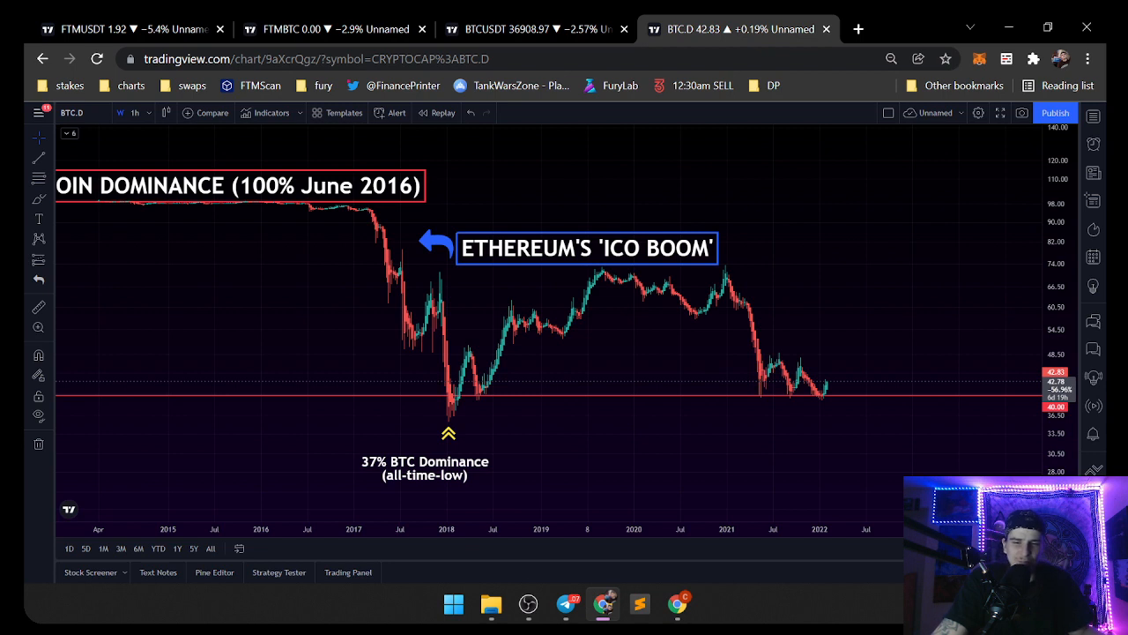
click(529, 28)
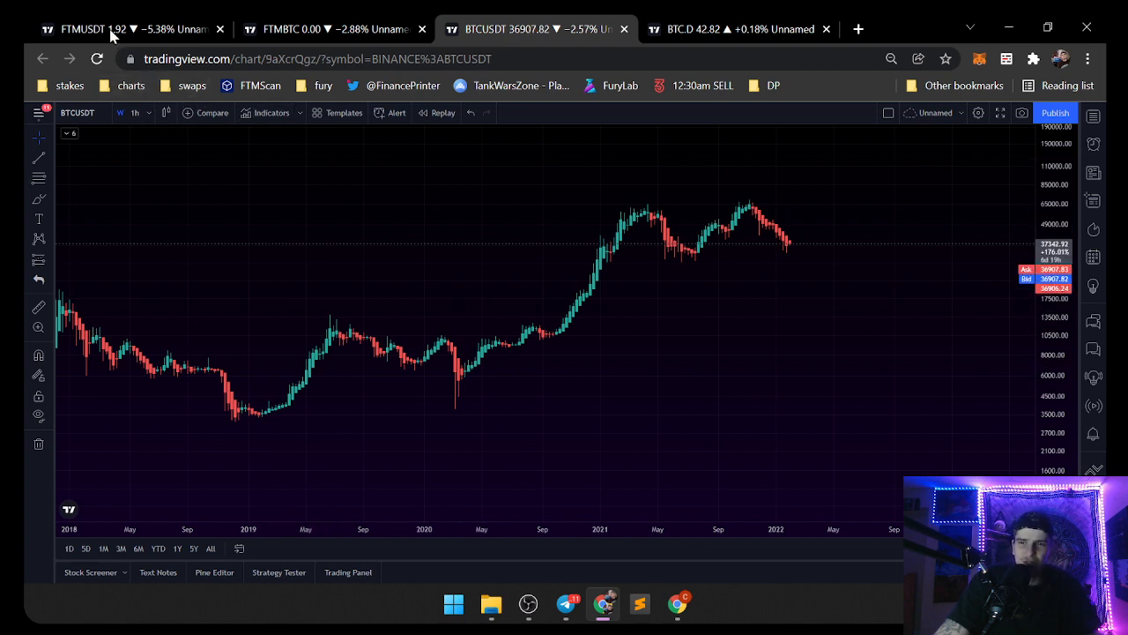
click(318, 29)
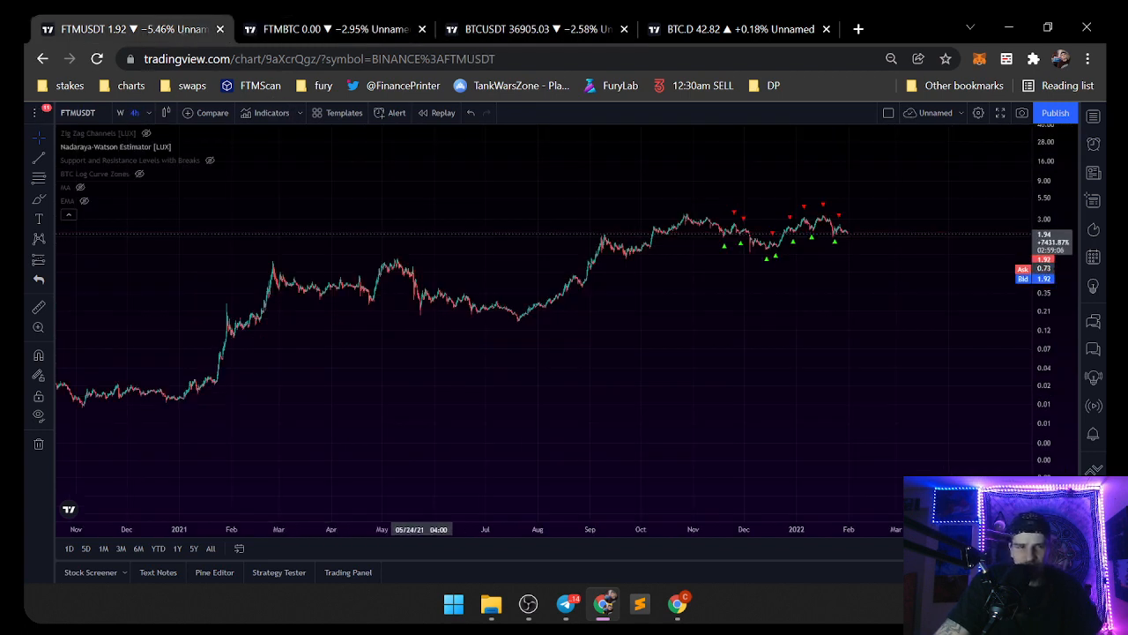
mouse_move(138, 147)
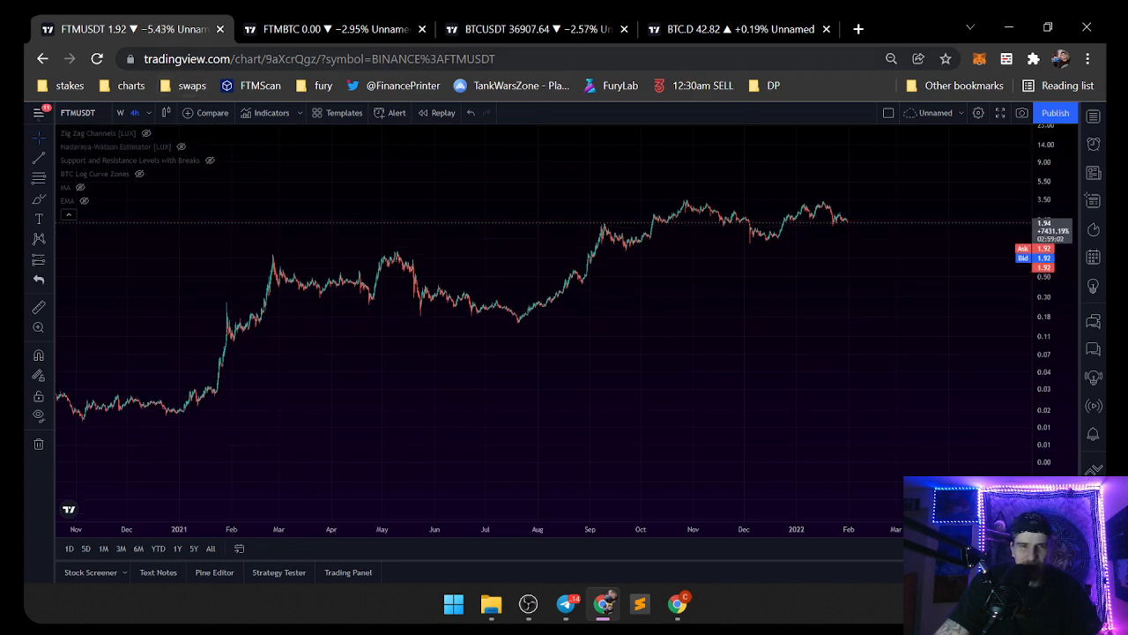
Bring up the DefiLlama dashboard in a new browser tab.
click(856, 28)
text(defillama.com)
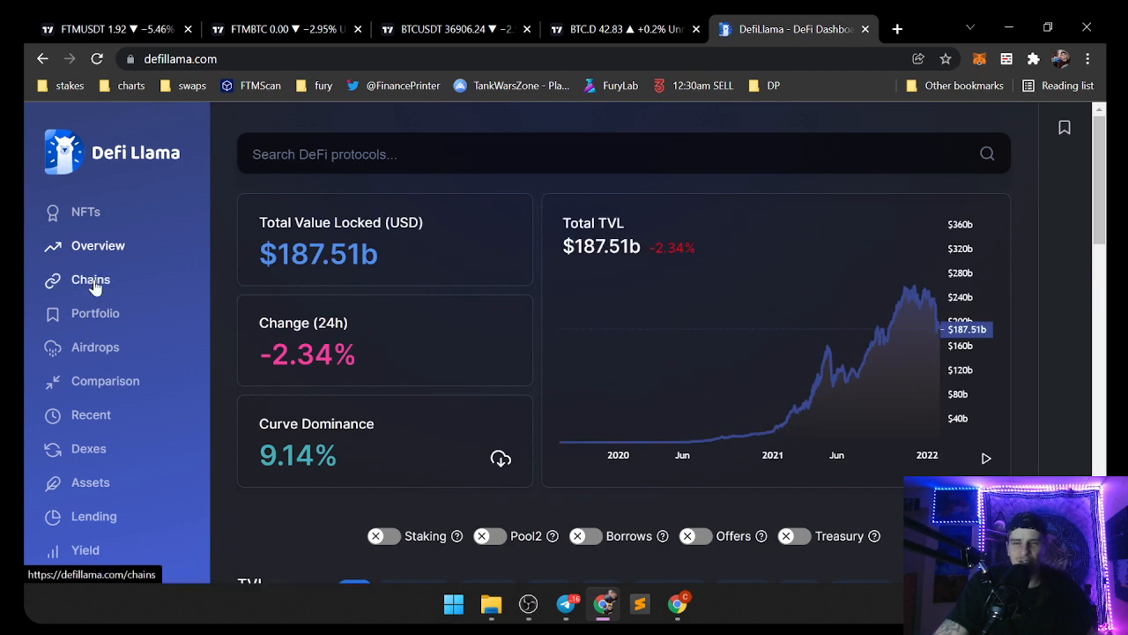
Show the Chains TVL rankings and highlight Fantom's 144 protocols in fourth place.
click(90, 279)
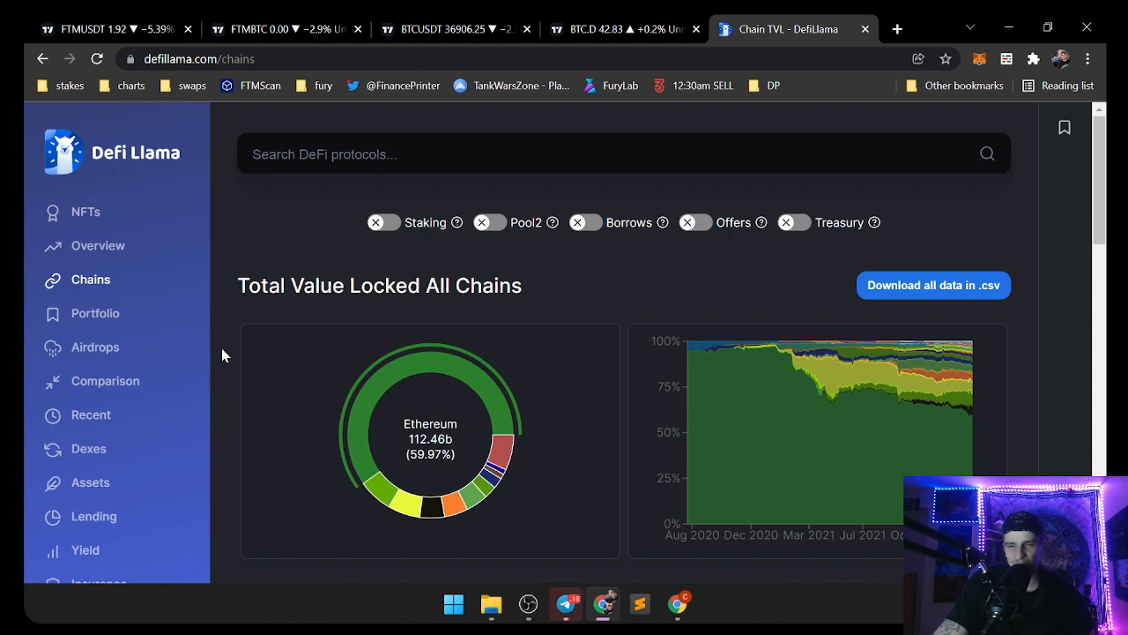
scroll(down, 3)
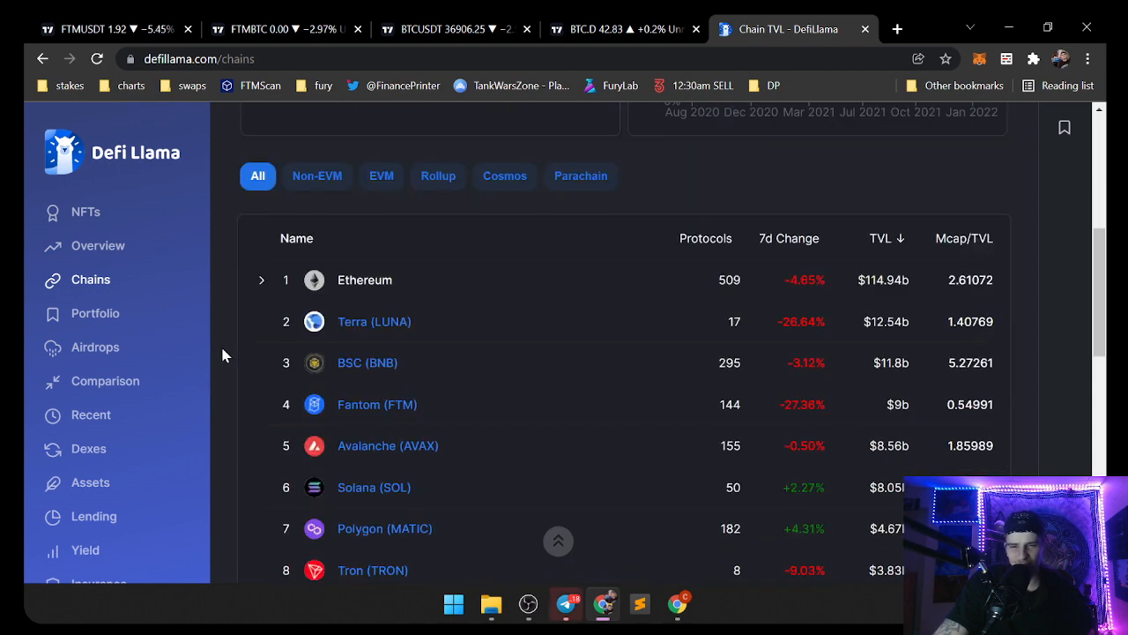
mouse_move(392, 374)
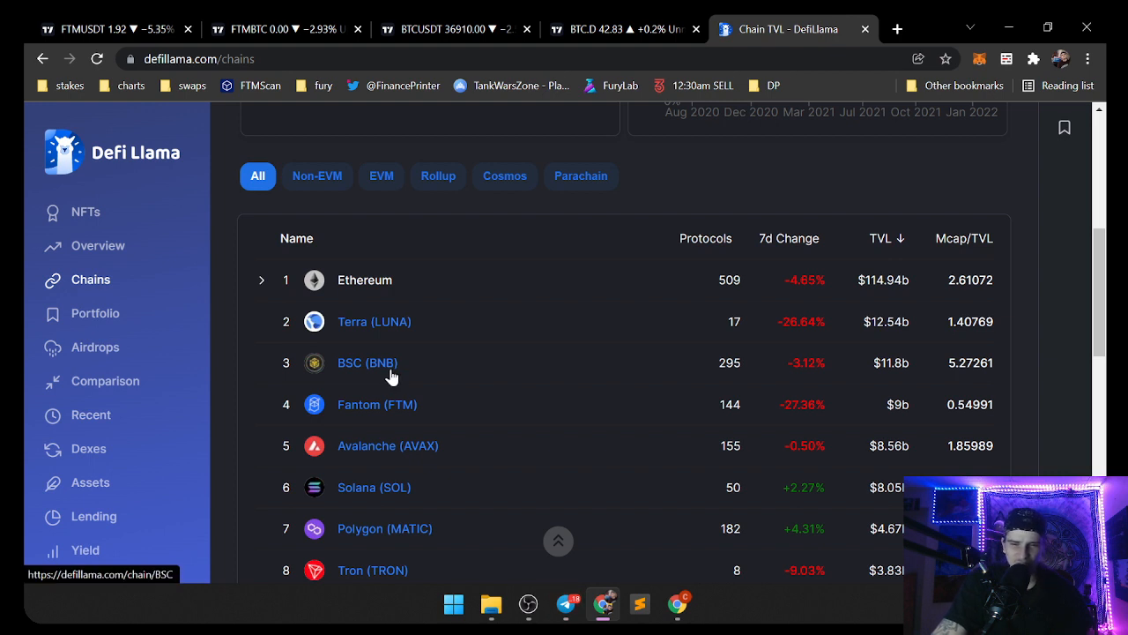
mouse_move(913, 416)
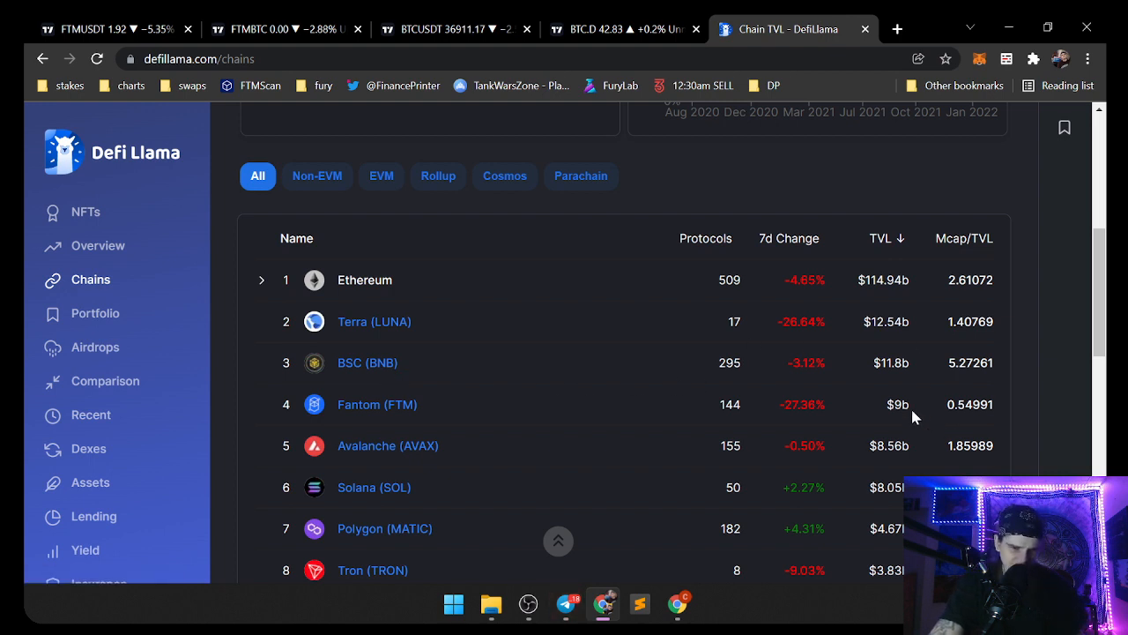
mouse_move(367, 466)
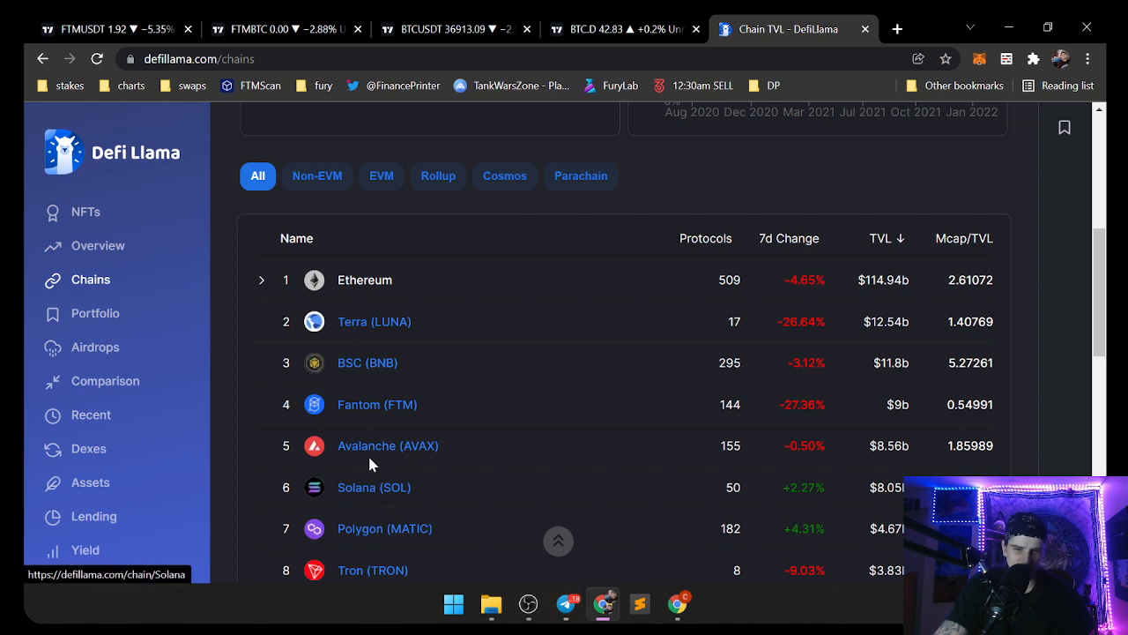
mouse_move(370, 402)
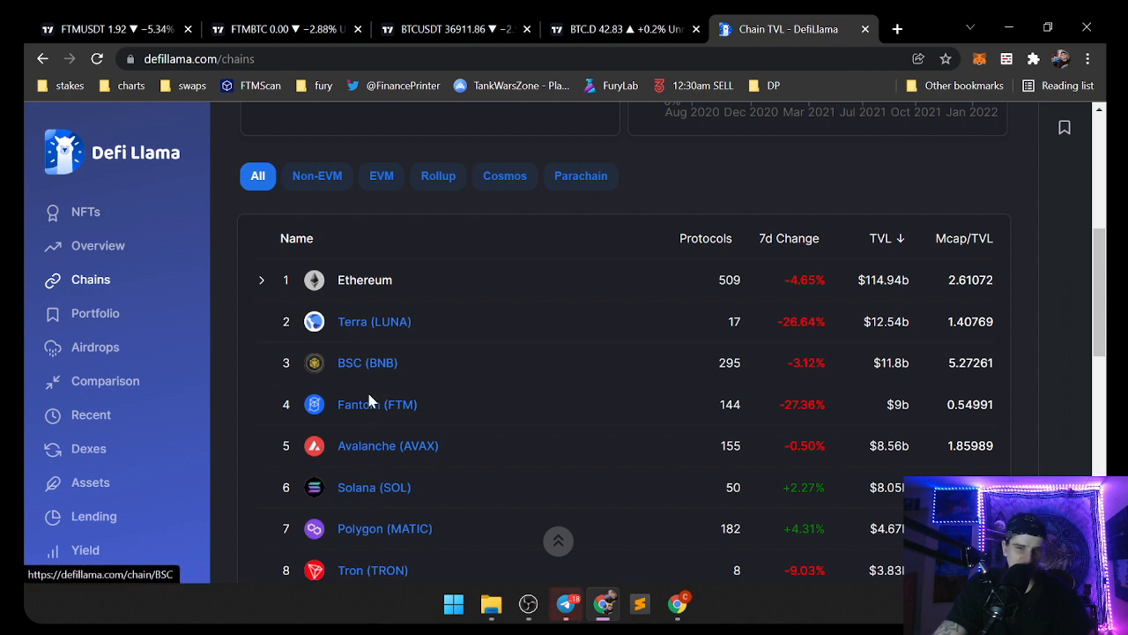
mouse_move(384, 360)
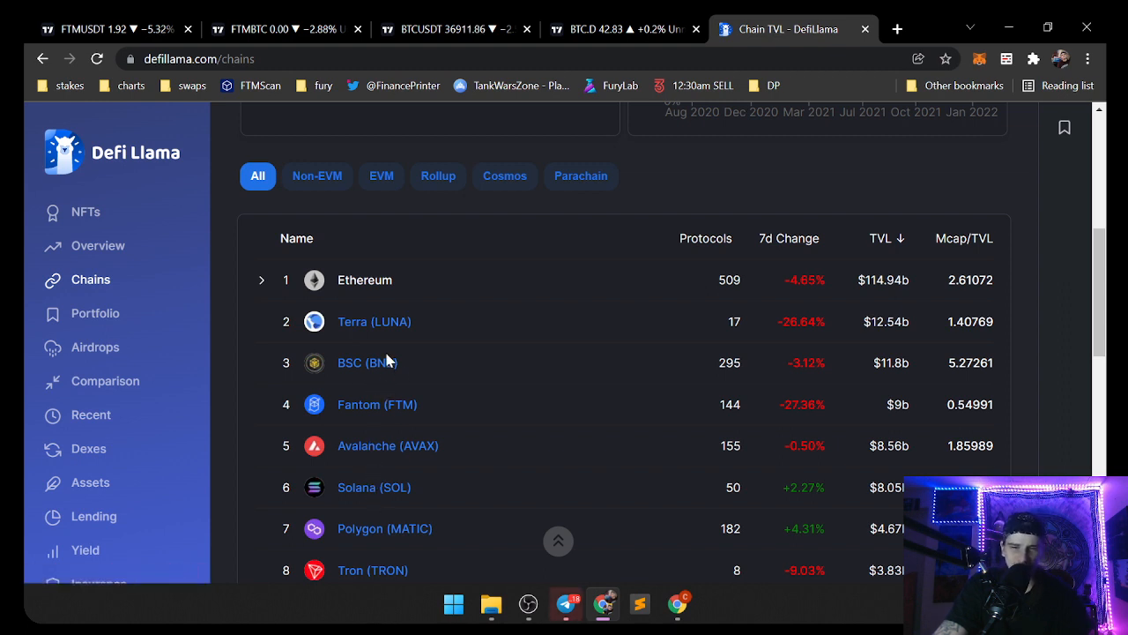
mouse_move(885, 415)
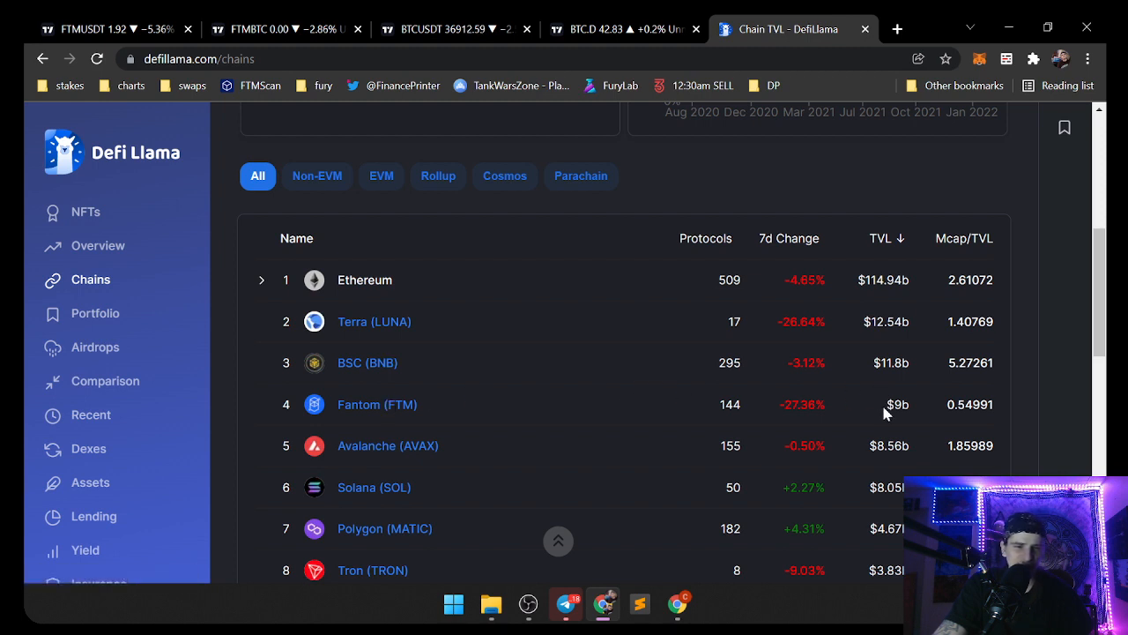
mouse_move(698, 410)
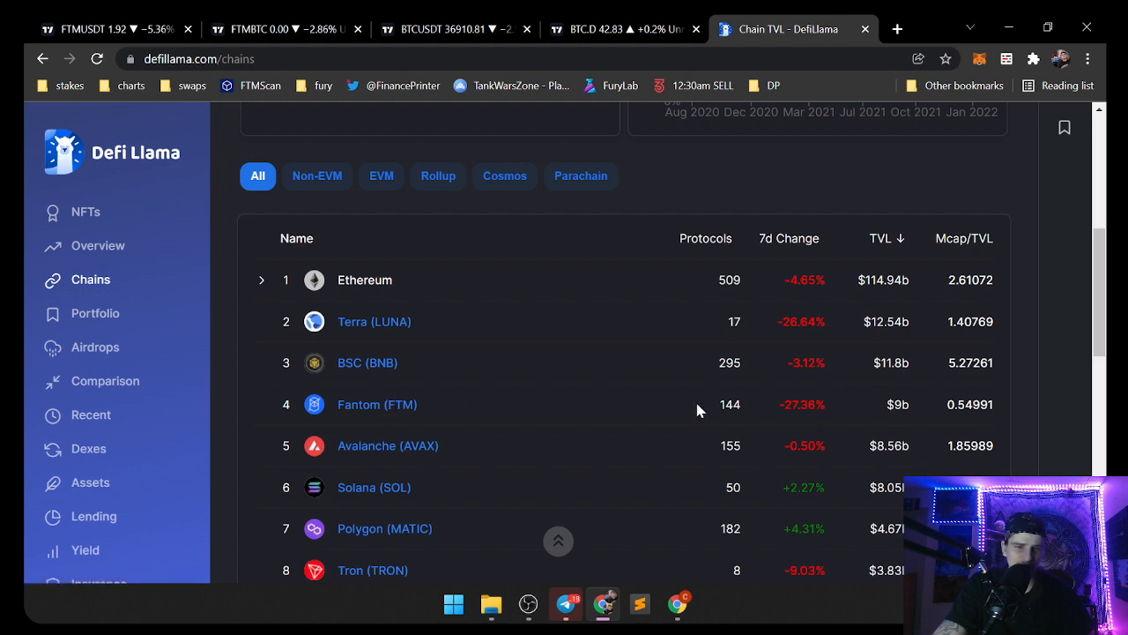
double_click(730, 404)
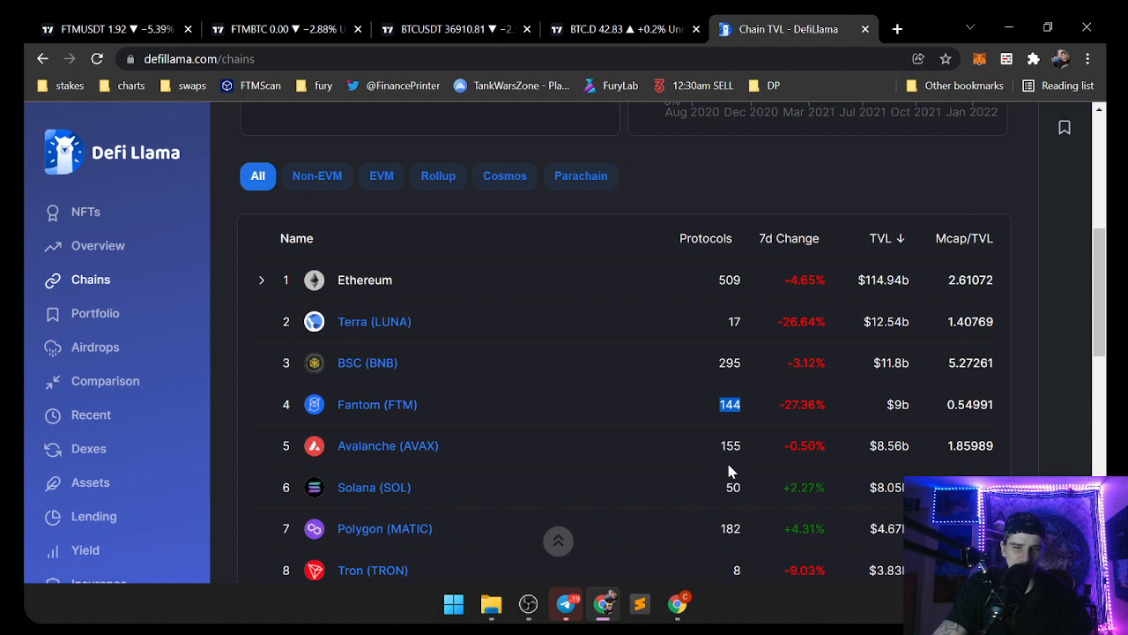
mouse_move(732, 349)
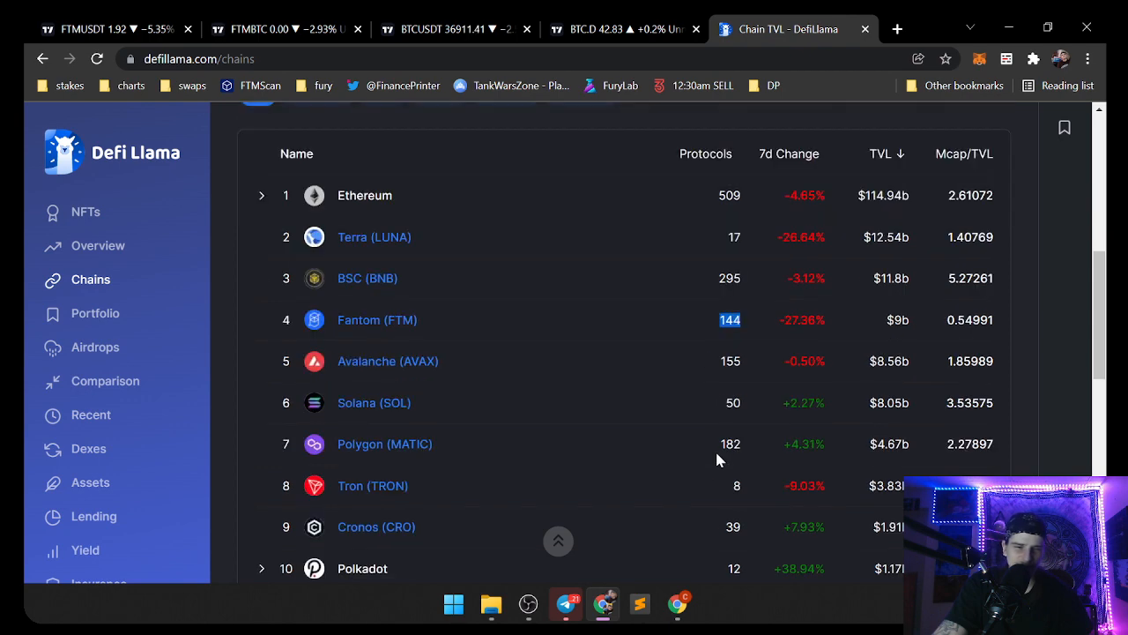
scroll(up, 3)
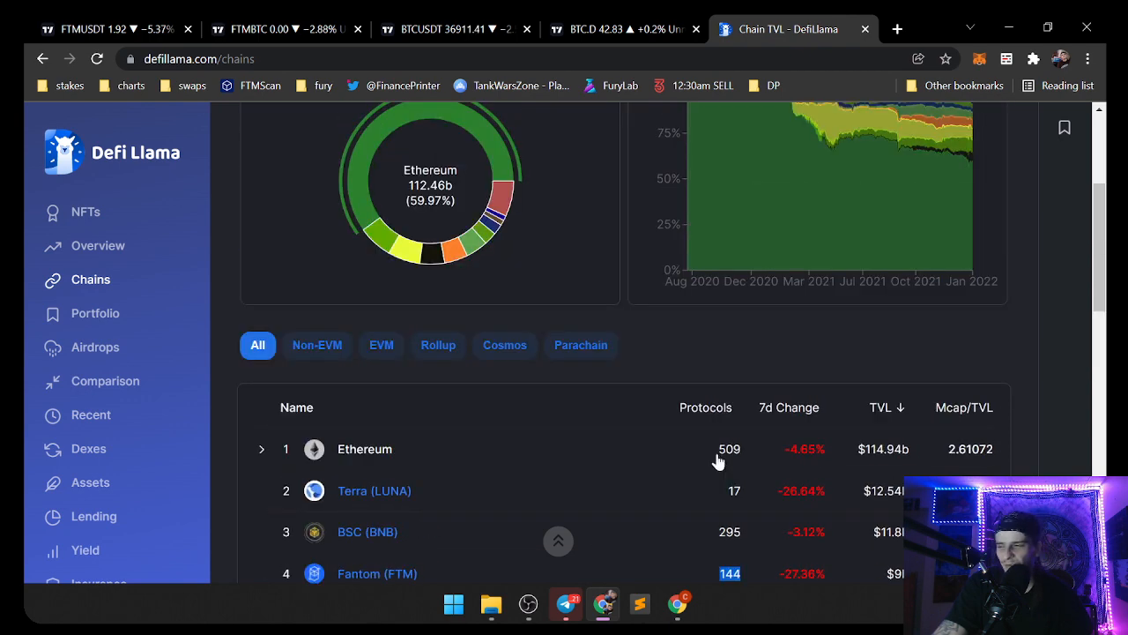